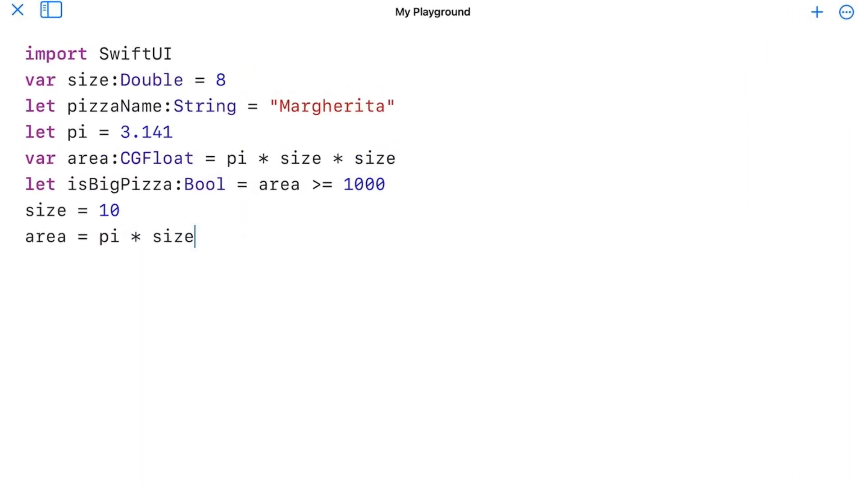
# Step: Replace pi with size so the last line computes area as size * size
pyautogui.doubleClick(109, 237)
pyautogui.write('size')
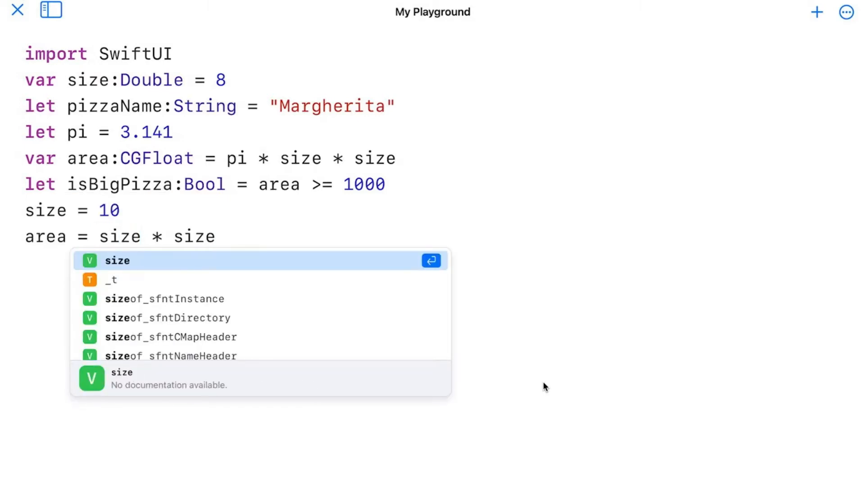
pyautogui.press('escape')
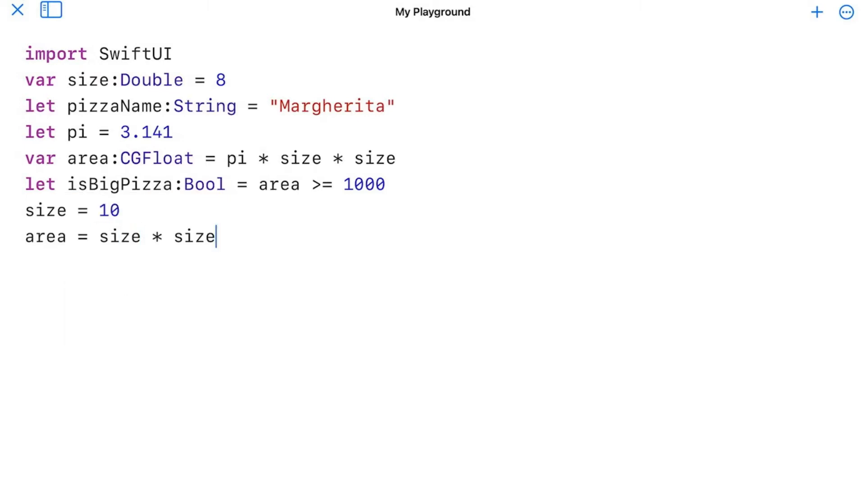
pyautogui.press('enter')
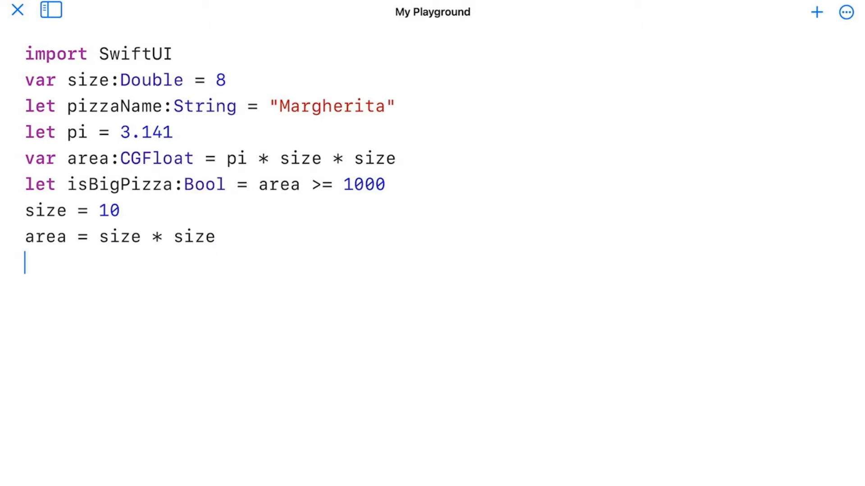
# Step: Add a new line declaring var isRound = true
pyautogui.write('var isRou')
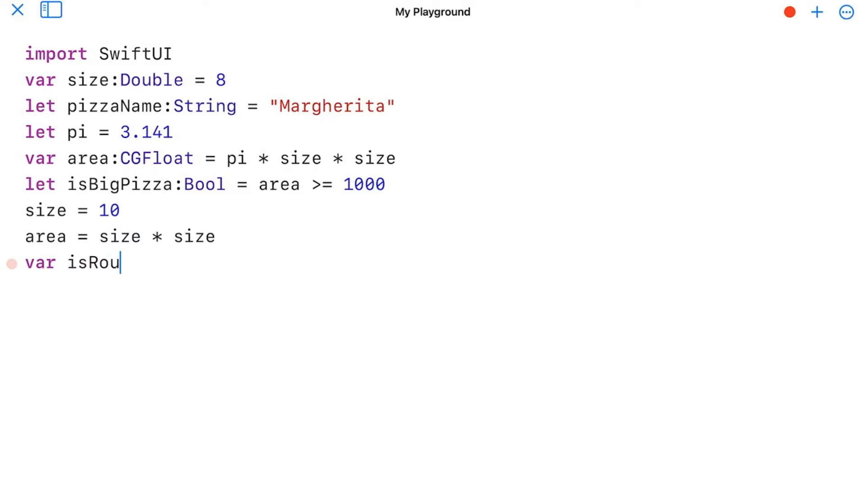
pyautogui.write('nd')
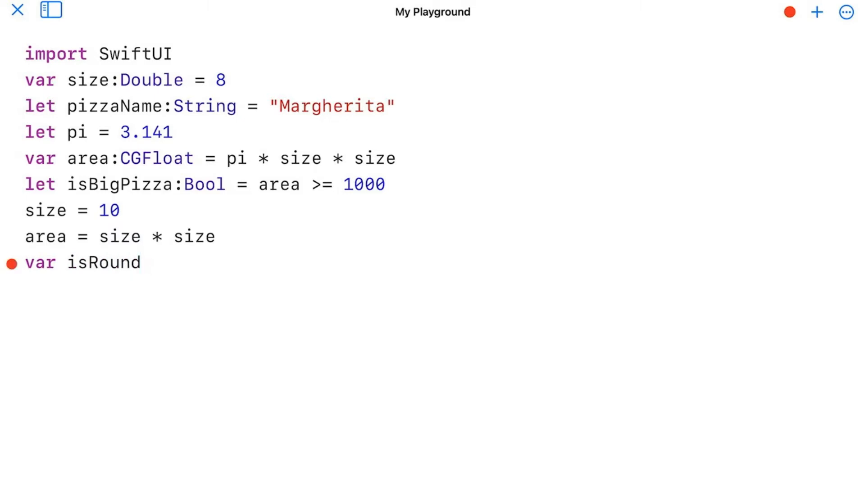
pyautogui.write('= true')
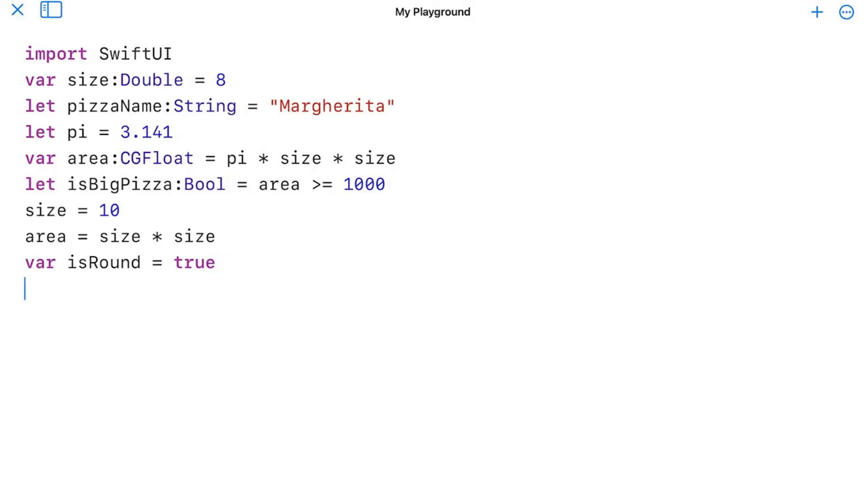
# Step: Add an if isRound block assigning area = pi * area / 4.0
pyautogui.write('if is')
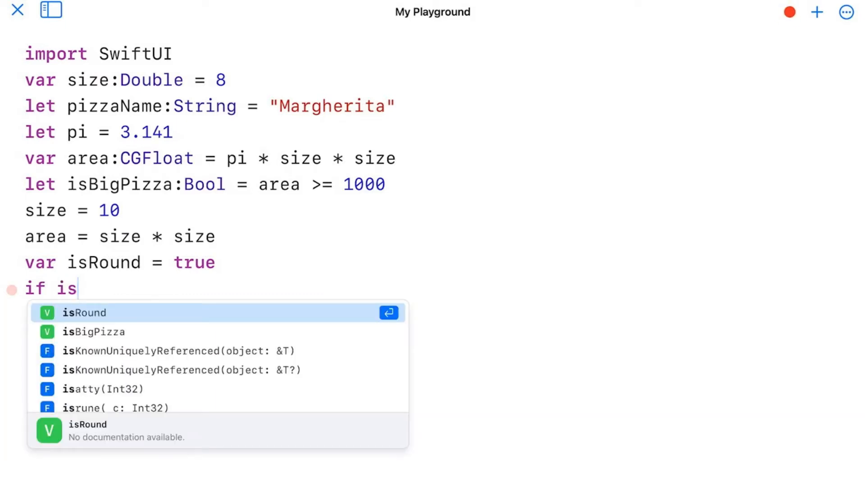
pyautogui.click(84, 313)
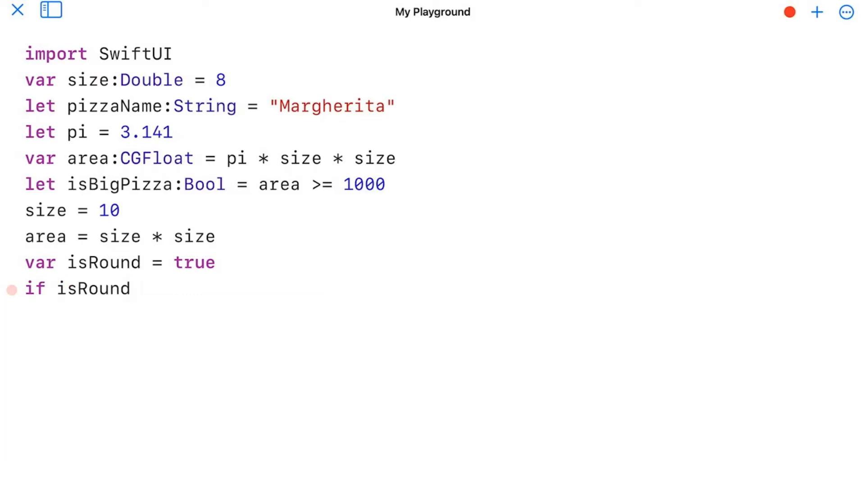
pyautogui.write('{')
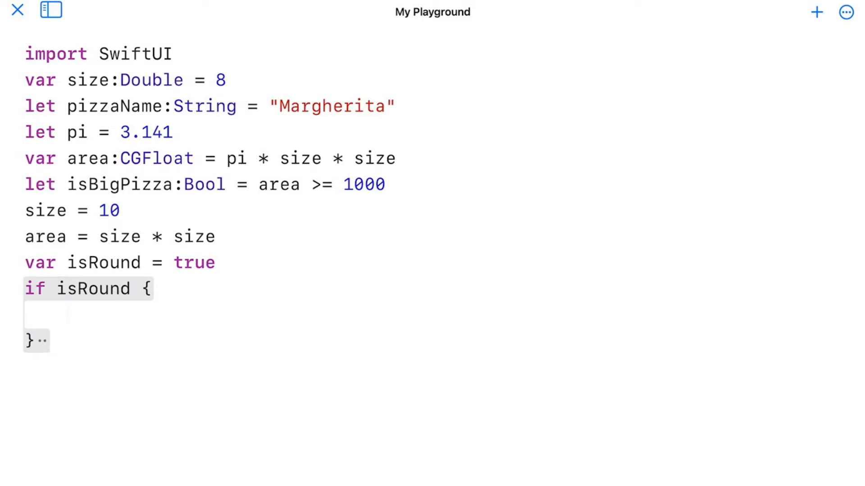
pyautogui.write('area =')
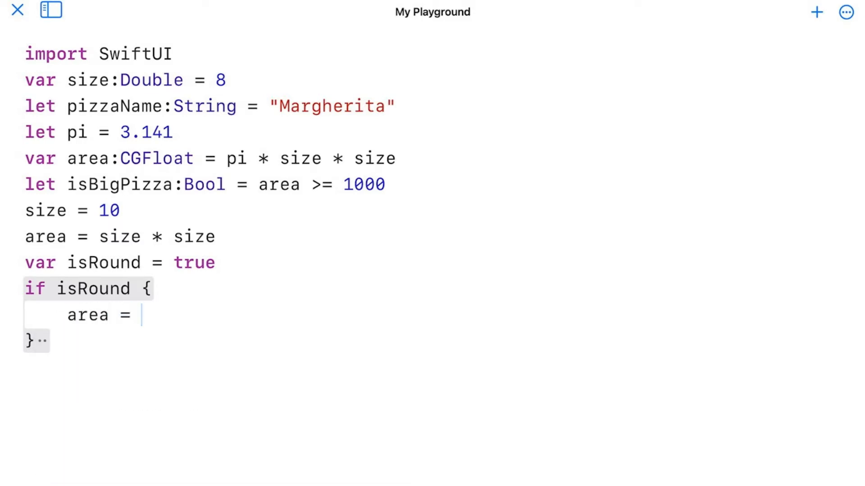
pyautogui.write('pi * area / 4.0')
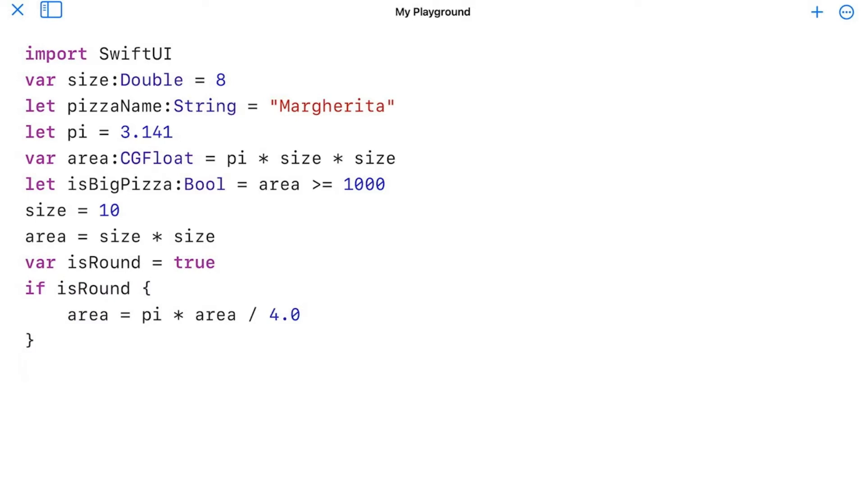
pyautogui.moveTo(544, 387)
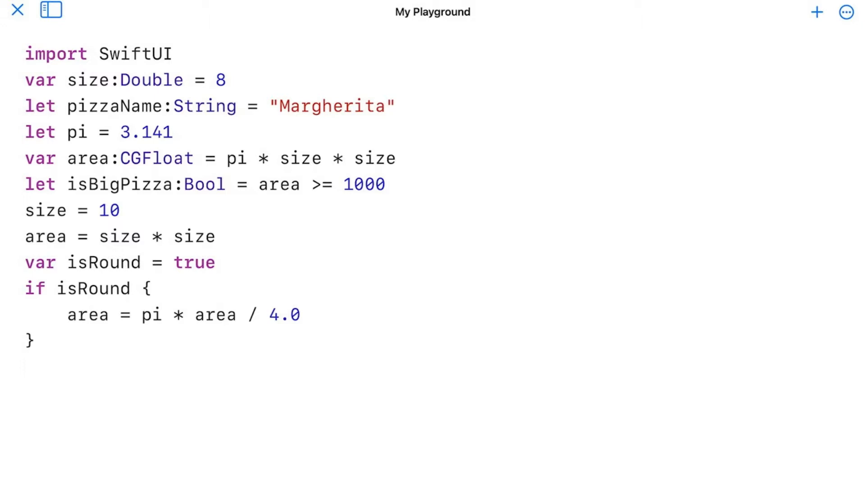
# Step: Add print("The area is", area) at the end of the script
pyautogui.write('print(')
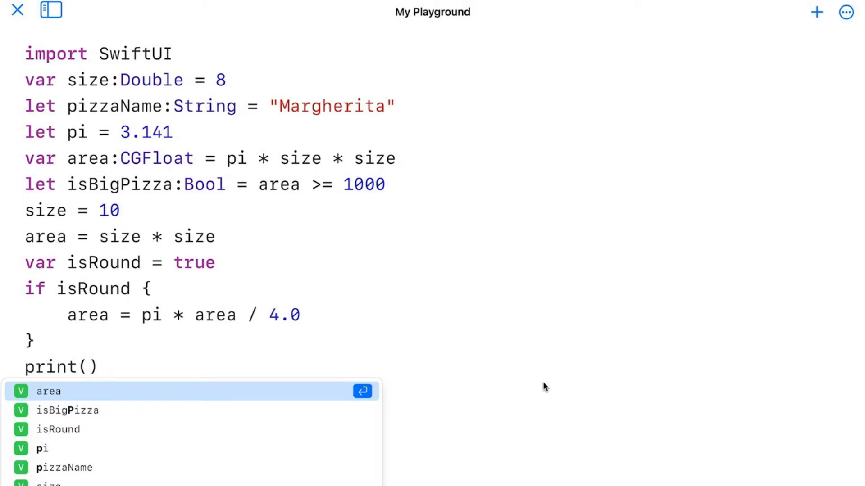
pyautogui.write('"The "')
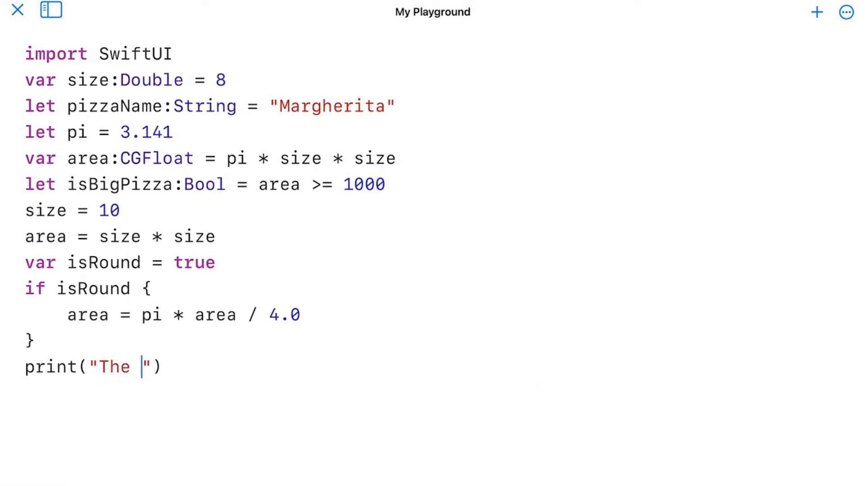
pyautogui.write('area is')
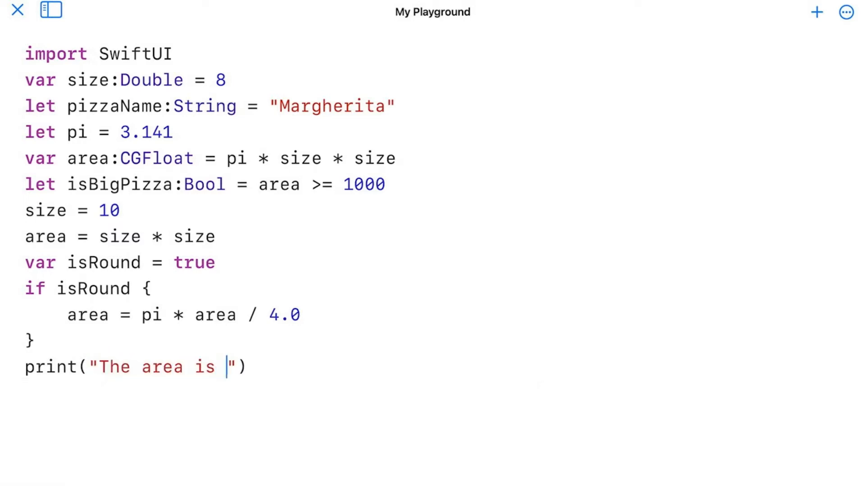
pyautogui.press('backspace')
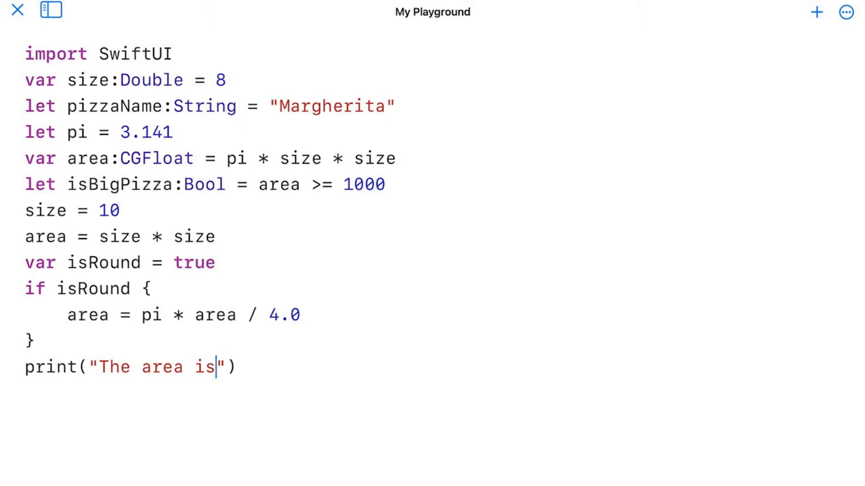
pyautogui.write(',')
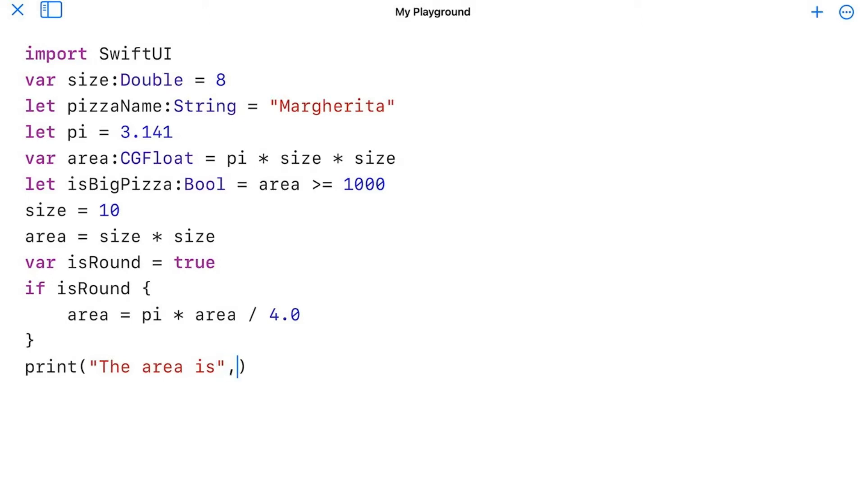
pyautogui.write('area')
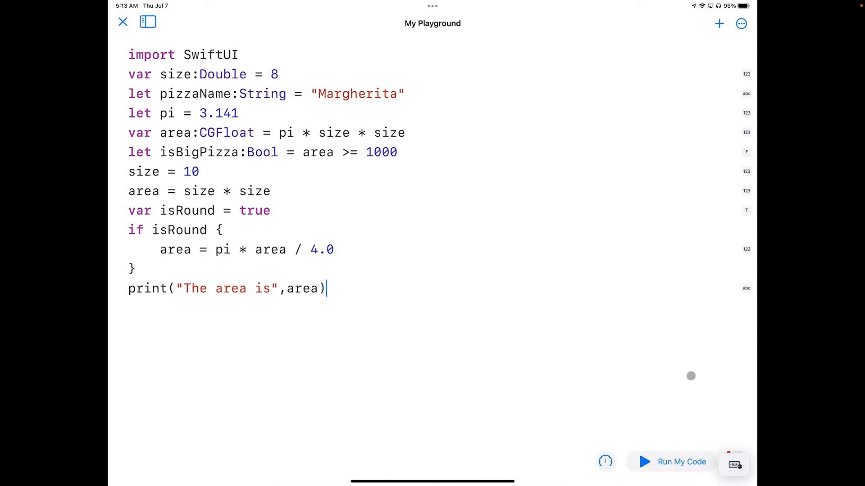
# Step: Run the code so the console shows "The area is 78.525"
pyautogui.click(733, 463)
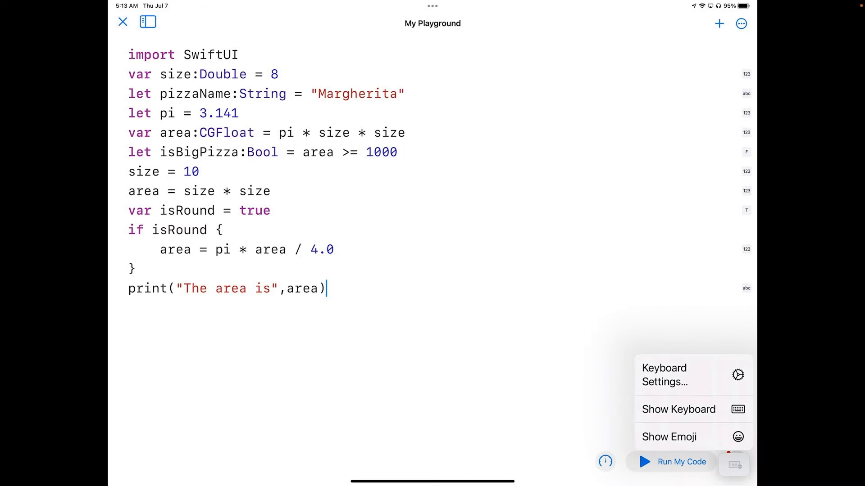
pyautogui.click(734, 463)
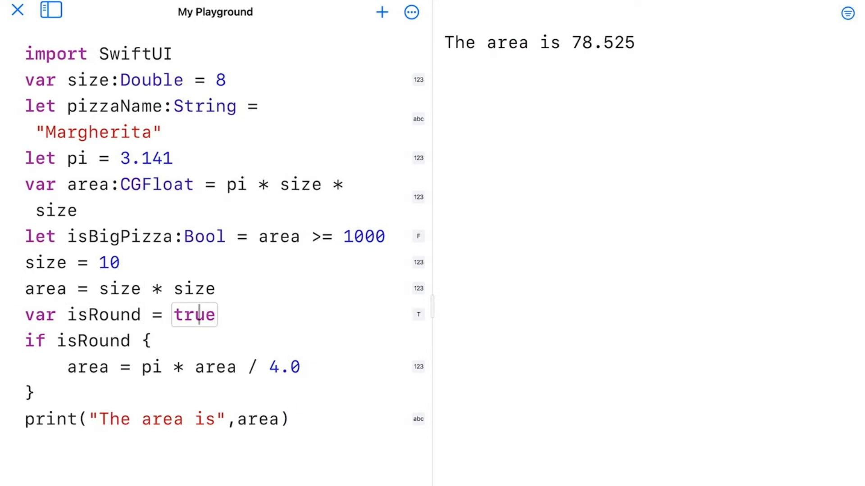
# Step: Change isRound from true to false so the area prints as 100.0
pyautogui.doubleClick(109, 263)
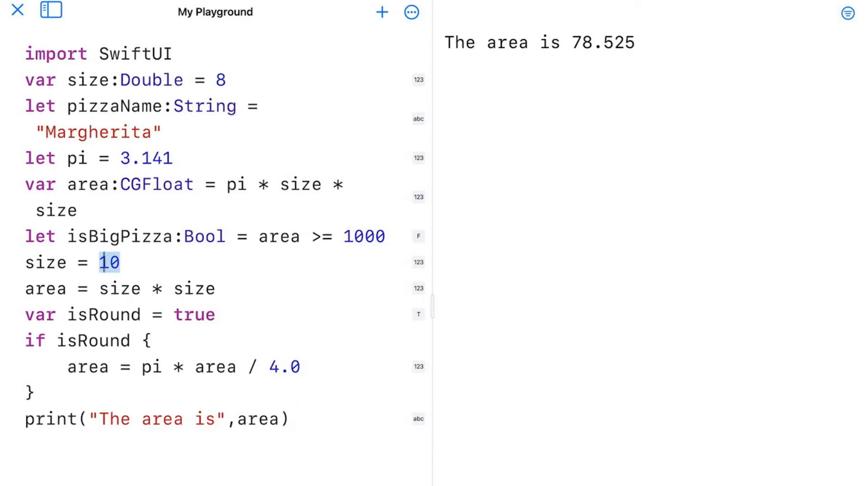
pyautogui.click(193, 315)
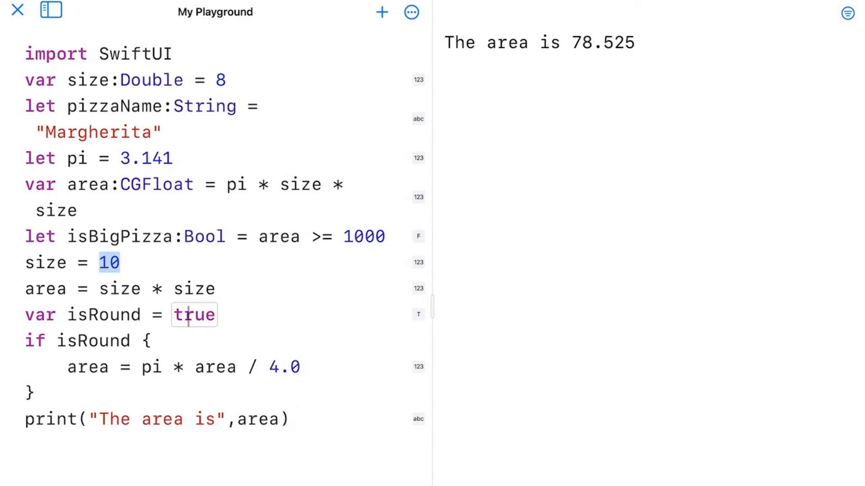
pyautogui.click(194, 315)
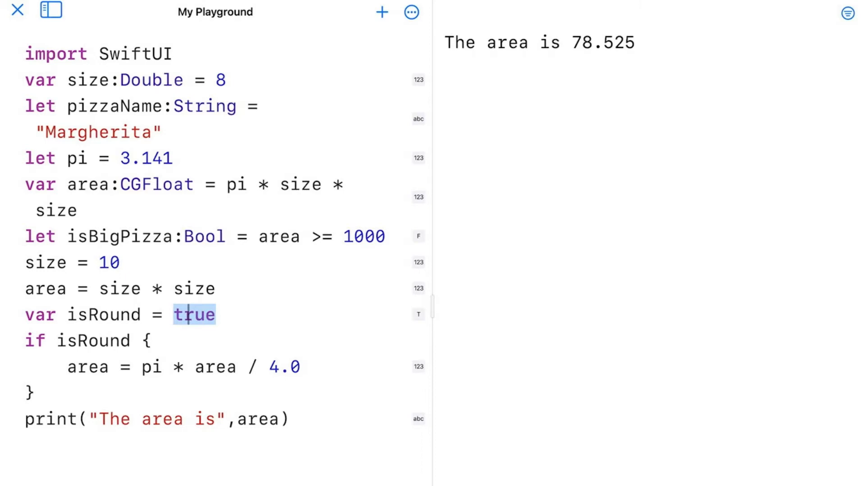
pyautogui.write('f')
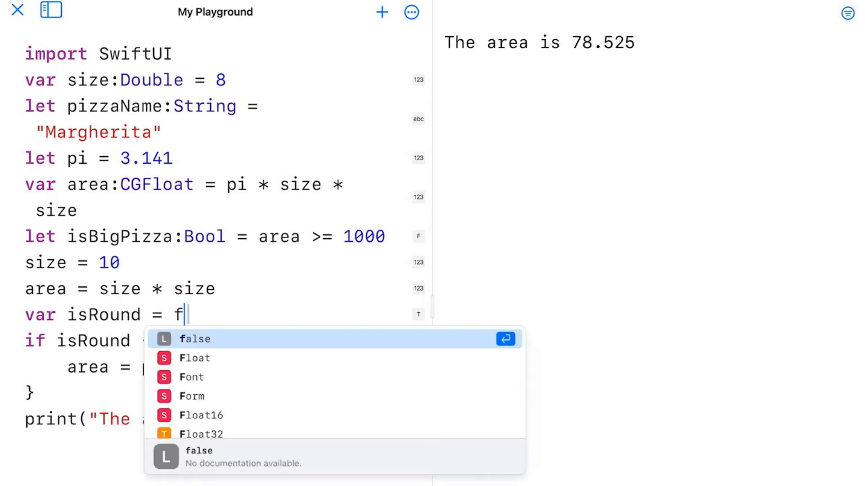
pyautogui.click(194, 339)
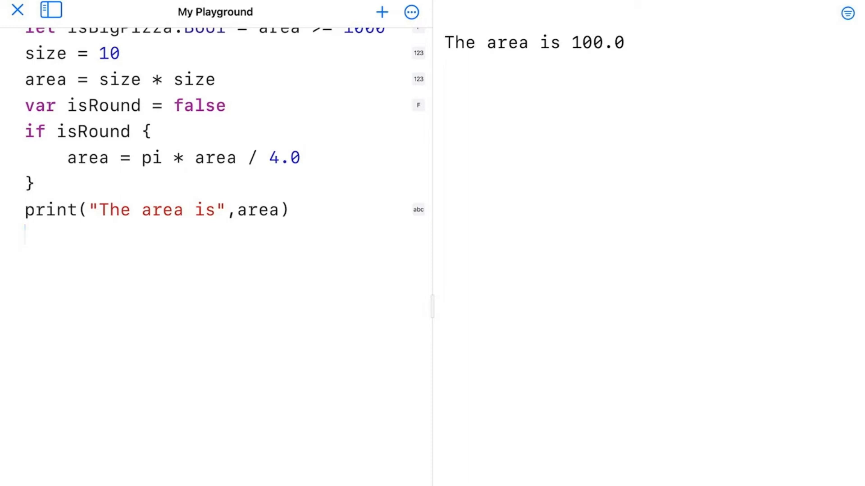
# Step: Declare var sizeName: String = "" below the print line
pyautogui.write('var')
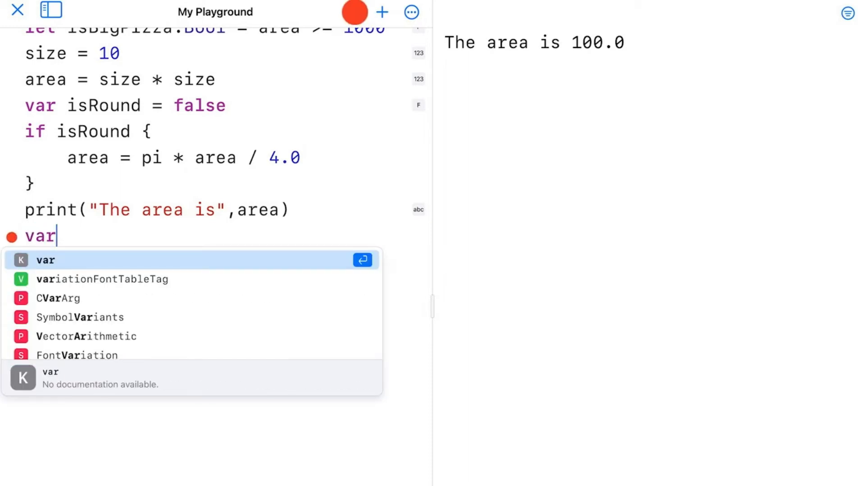
pyautogui.write('sizeName:')
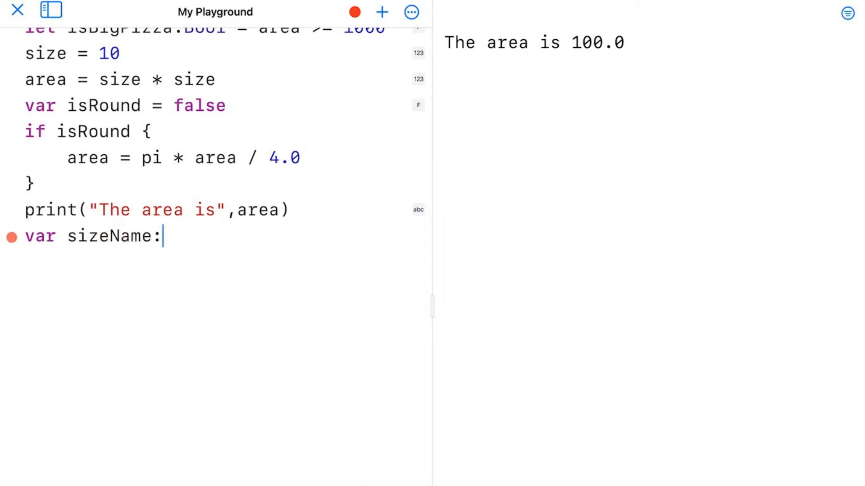
pyautogui.write('String =')
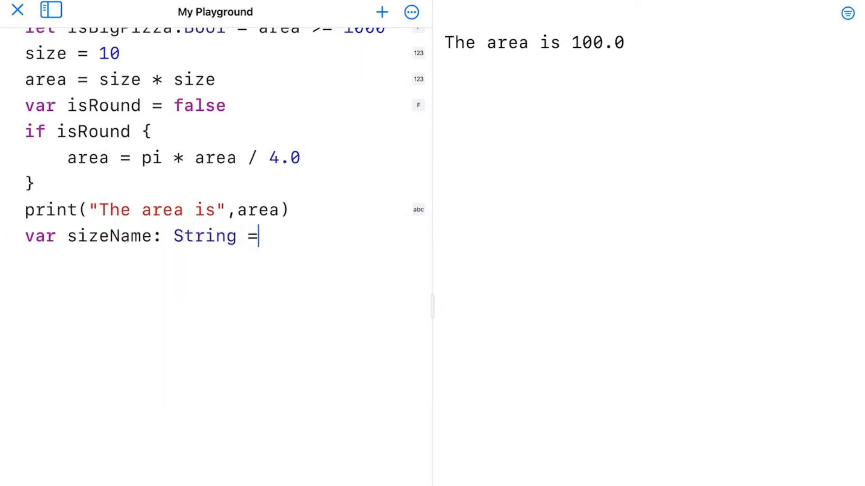
pyautogui.write('""')
pyautogui.write('if size')
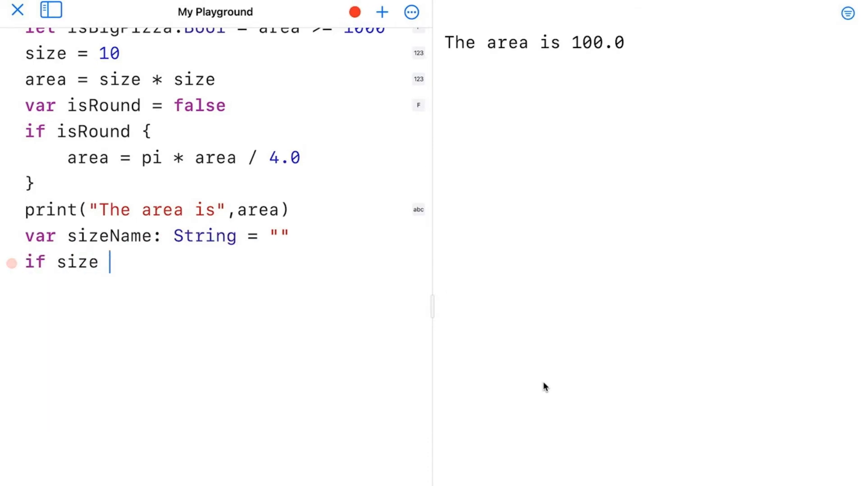
# Step: Add if size <= 10 setting sizeName to "Small" and print(sizeName, pizzaName)
pyautogui.write('<= 10 {')
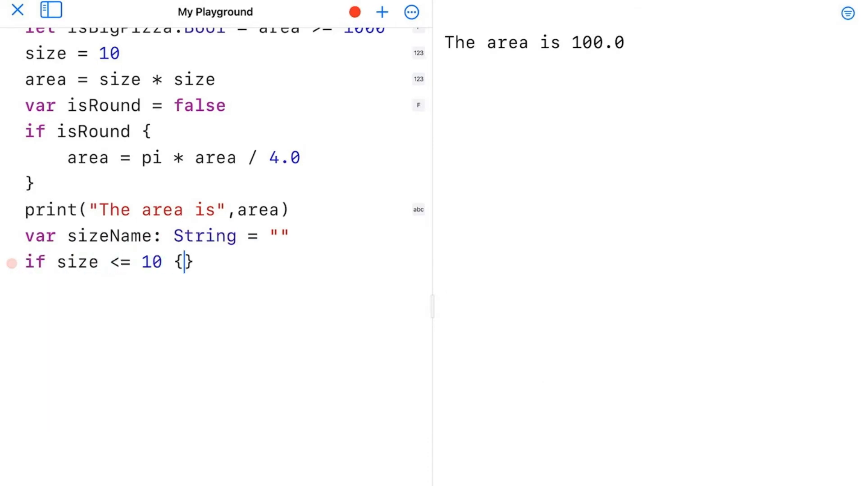
pyautogui.write('sizeName = "Small')
pyautogui.write('print')
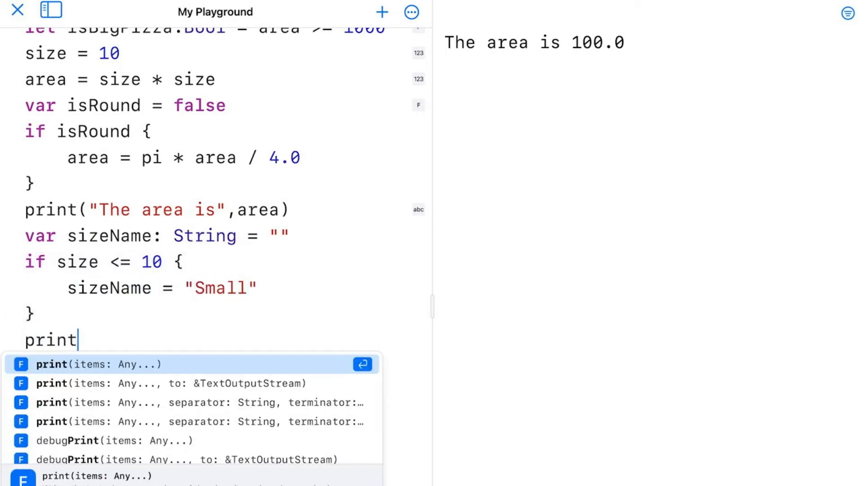
pyautogui.write('(si')
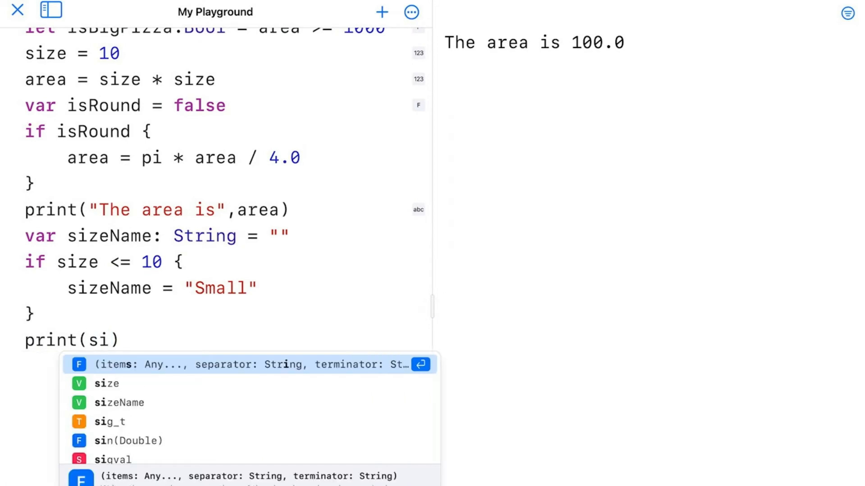
pyautogui.click(118, 403)
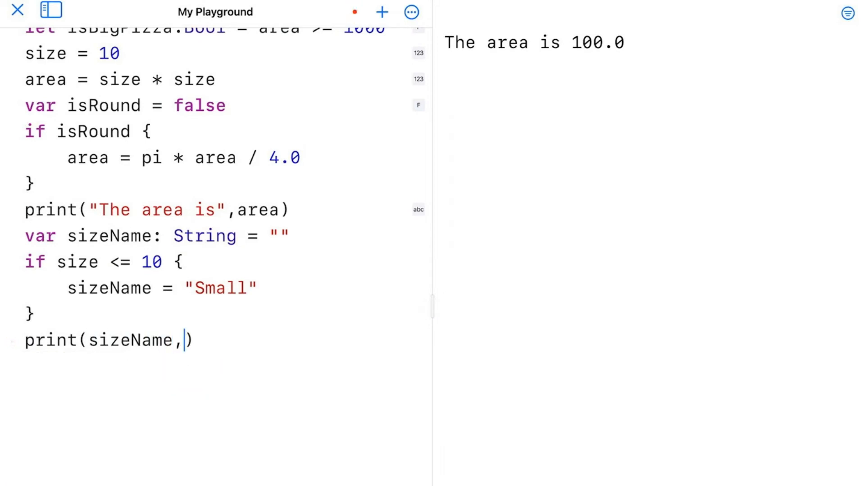
pyautogui.write('pizzaName')
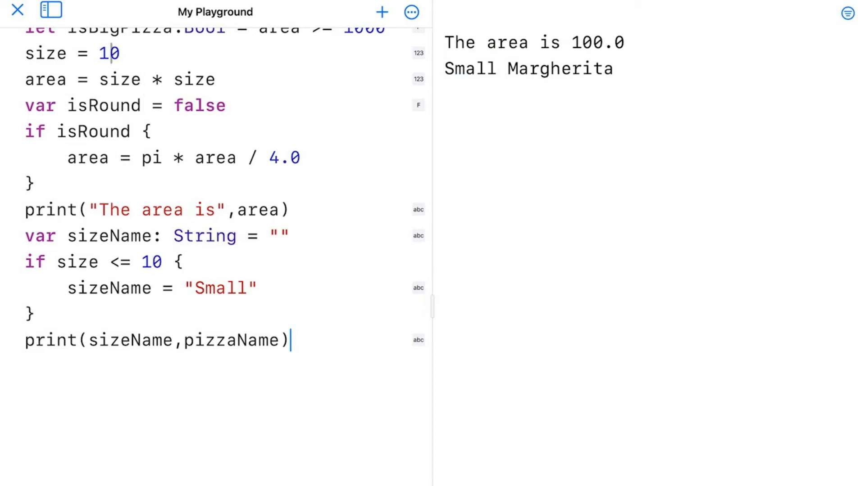
# Step: Change size from 10 to 16 so the area prints as 256.0
pyautogui.doubleClick(109, 54)
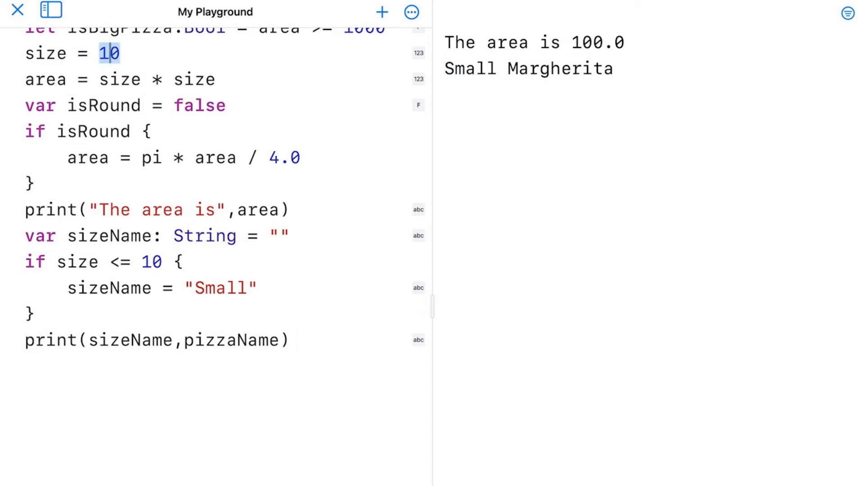
pyautogui.write('6')
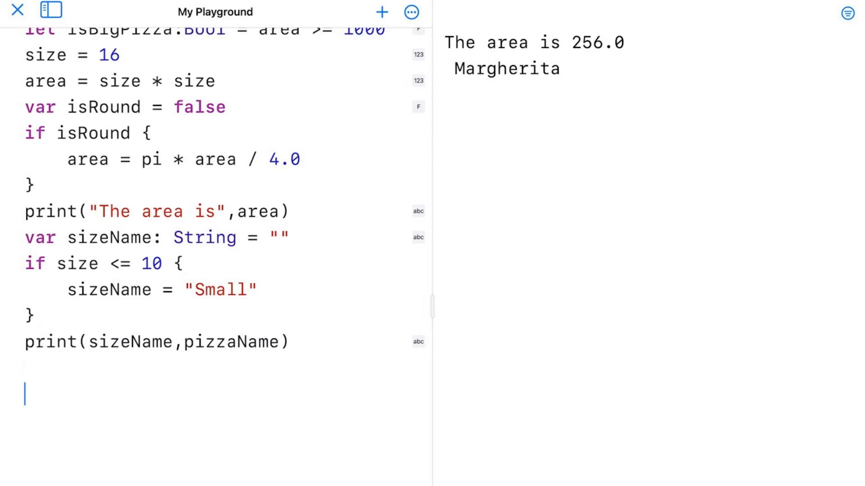
pyautogui.scroll(-3)
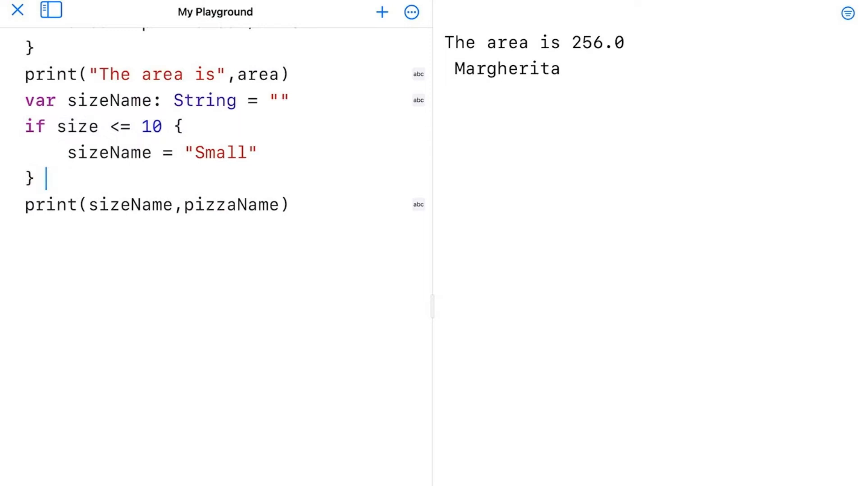
# Step: Add an else branch assigning sizeName = "Regular" with a blank line at its top
pyautogui.write('else{')
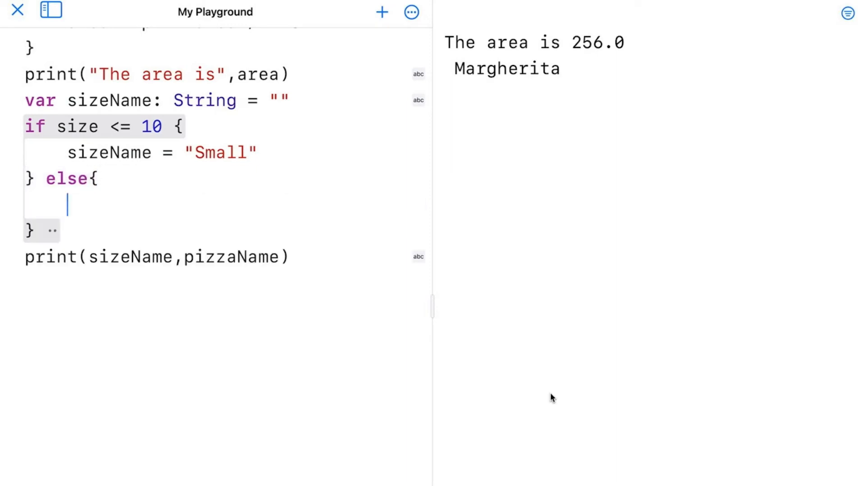
pyautogui.write('size')
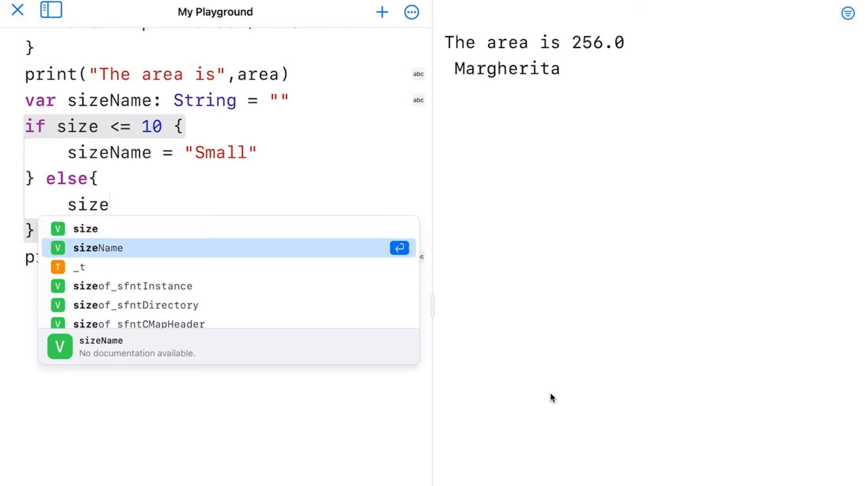
pyautogui.click(98, 247)
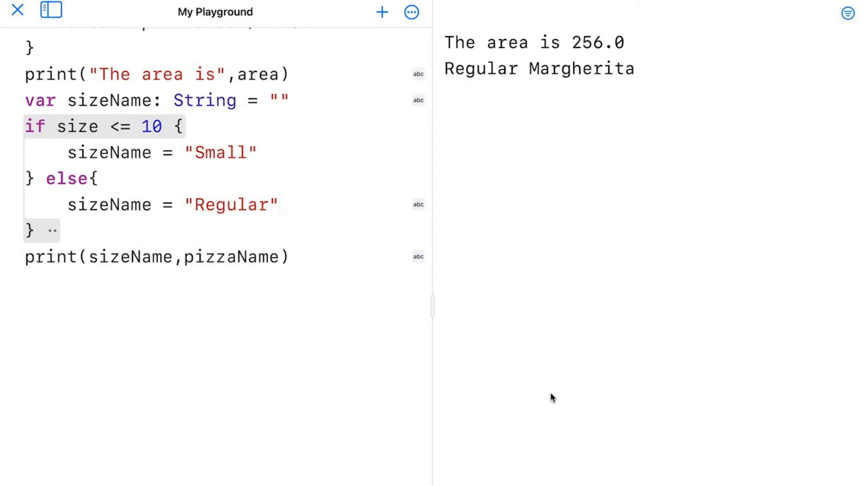
pyautogui.click(279, 205)
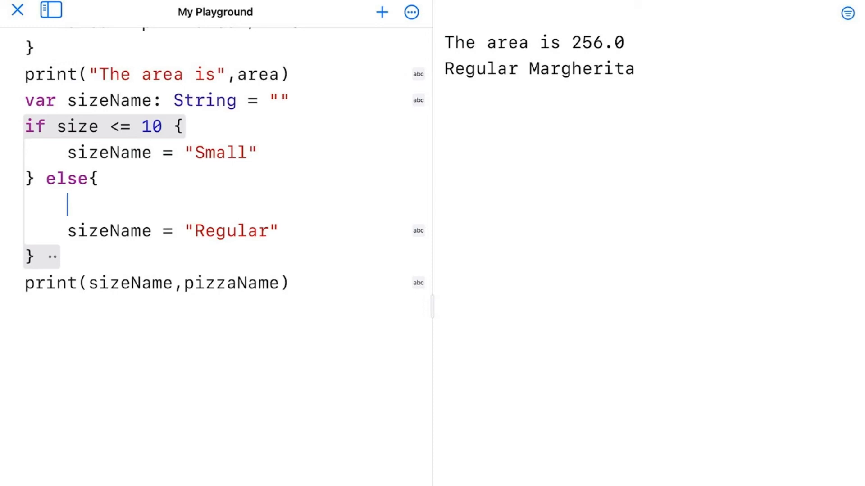
# Step: Nest if size > 16 setting sizeName = "Large" above the Regular assignment
pyautogui.write('if s')
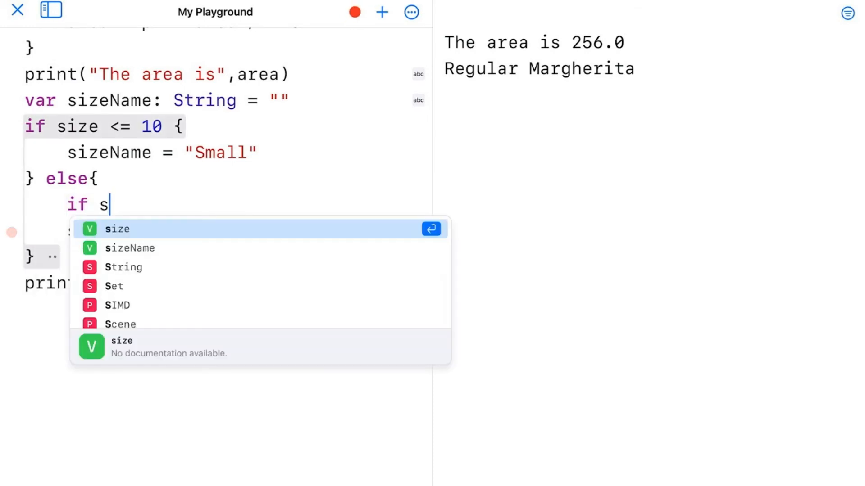
pyautogui.click(116, 228)
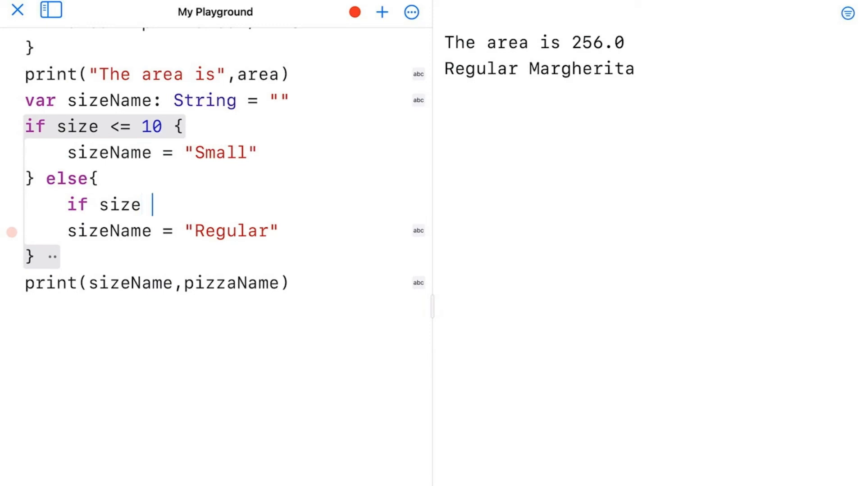
pyautogui.write('>')
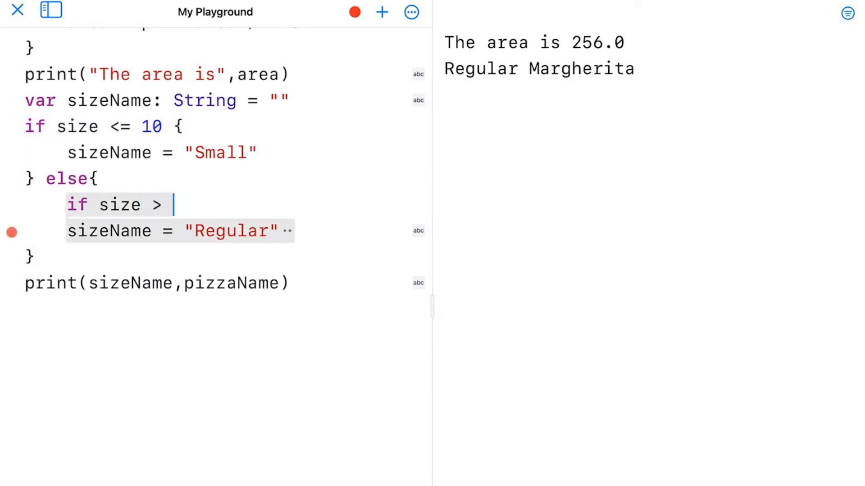
pyautogui.write('16')
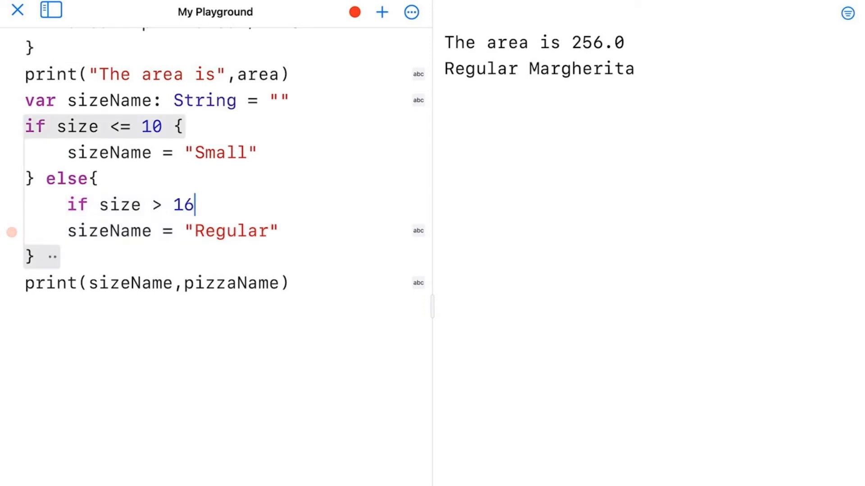
pyautogui.click(11, 205)
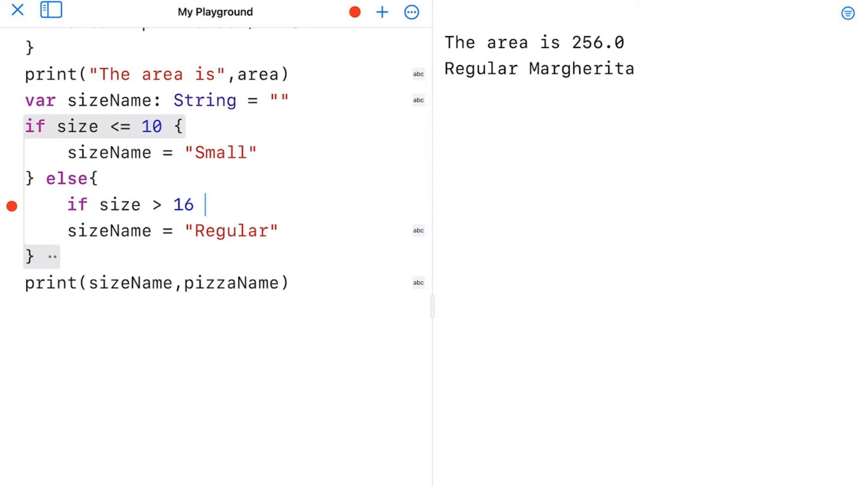
pyautogui.write('sizeName')
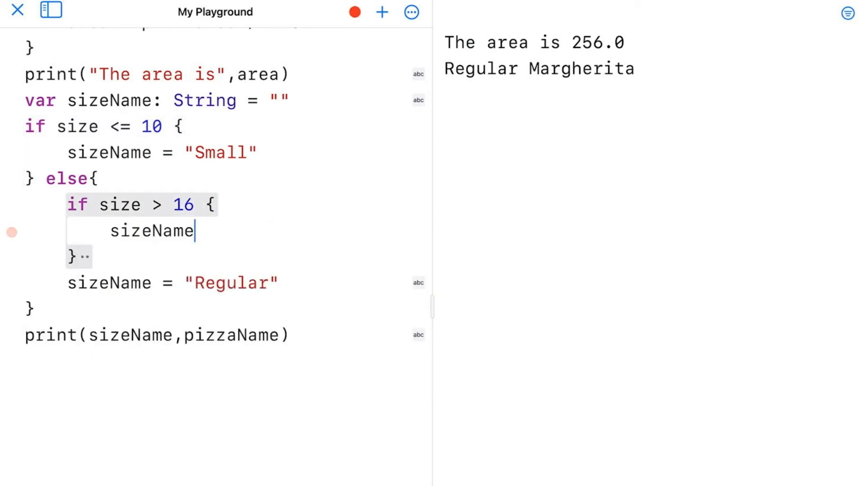
pyautogui.write('= ""')
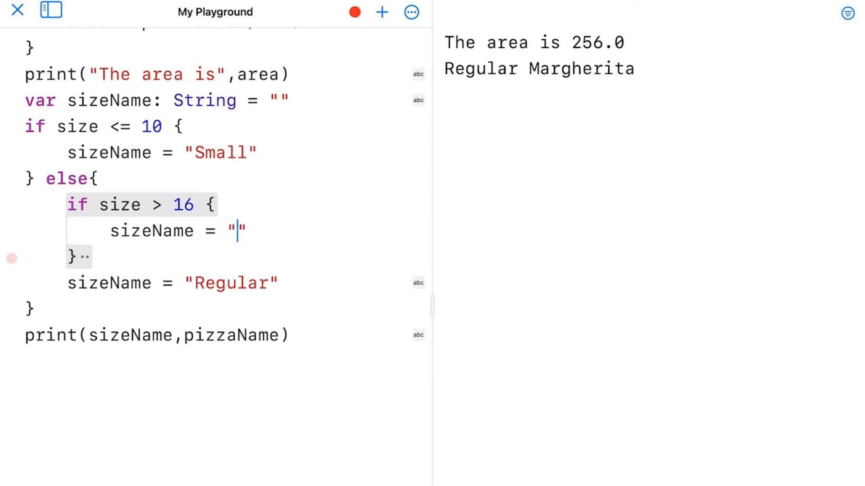
pyautogui.write('large')
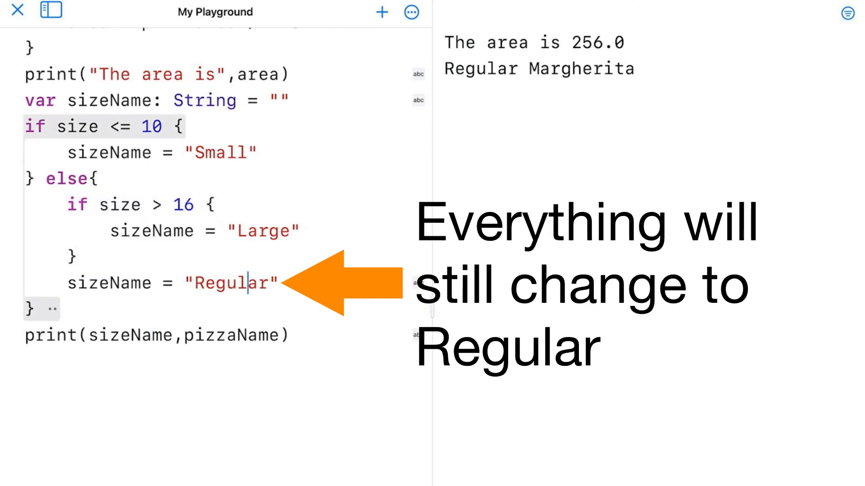
pyautogui.moveTo(553, 398)
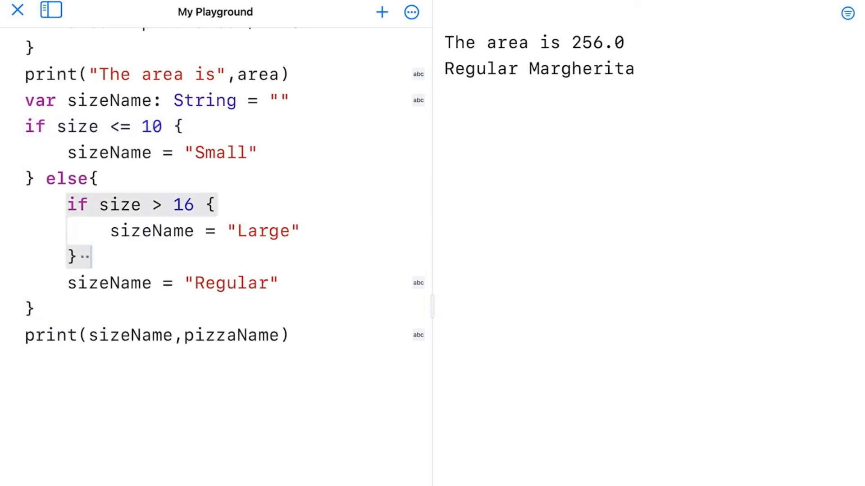
# Step: Add an else { branch after the nested if size > 16 block
pyautogui.write('else')
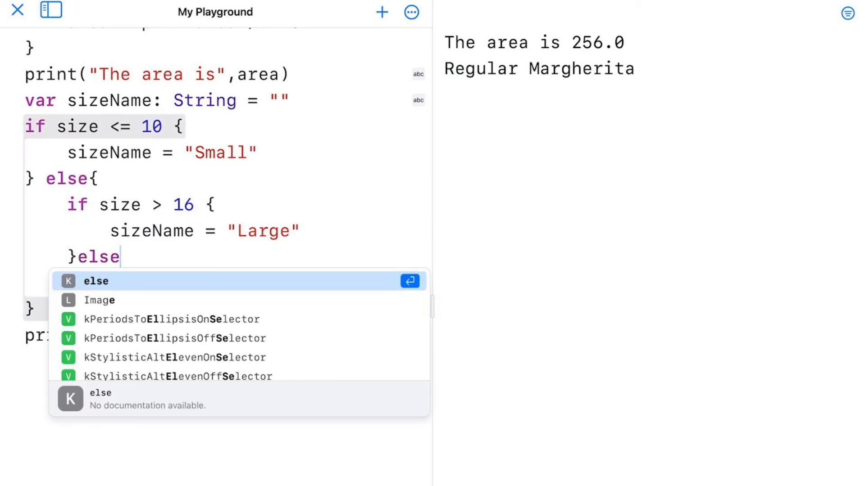
pyautogui.press('return')
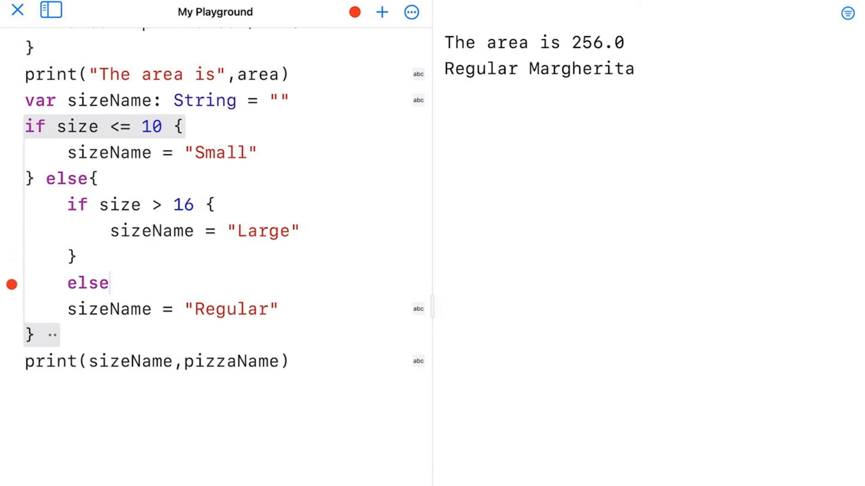
pyautogui.write('{')
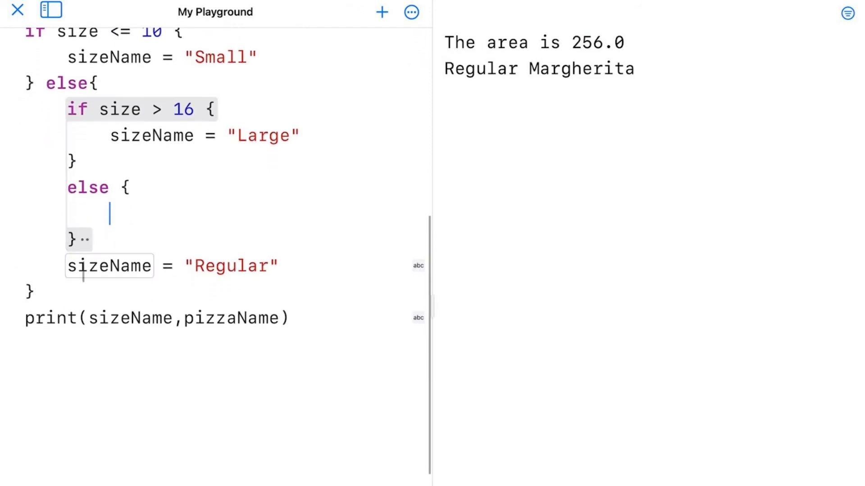
# Step: Move the Regular assignment into the nested else and delete the leftover line
pyautogui.press('cmd+c')
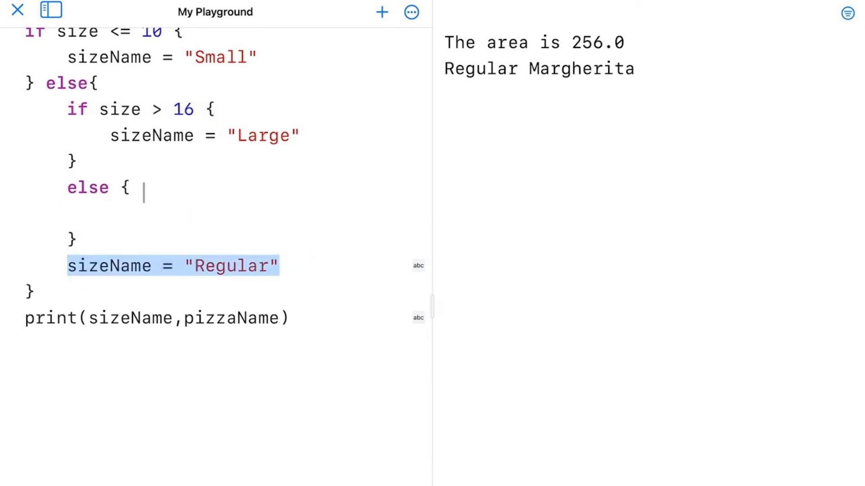
pyautogui.press('cmd+v')
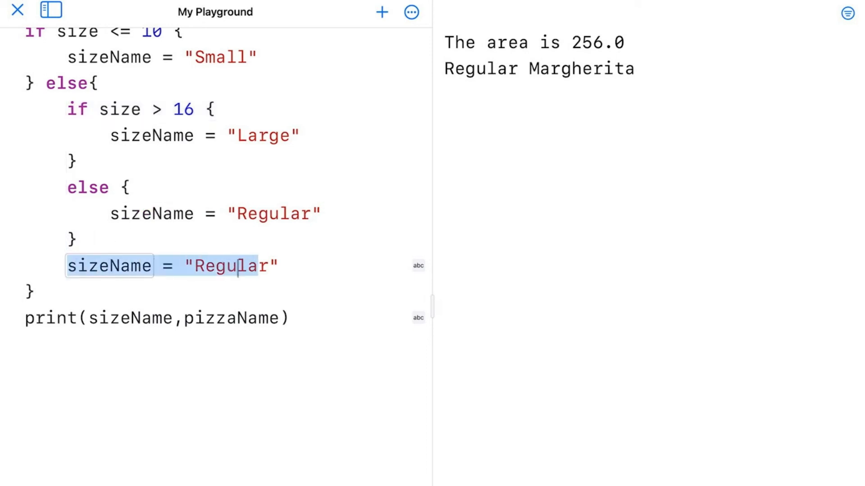
pyautogui.press('delete')
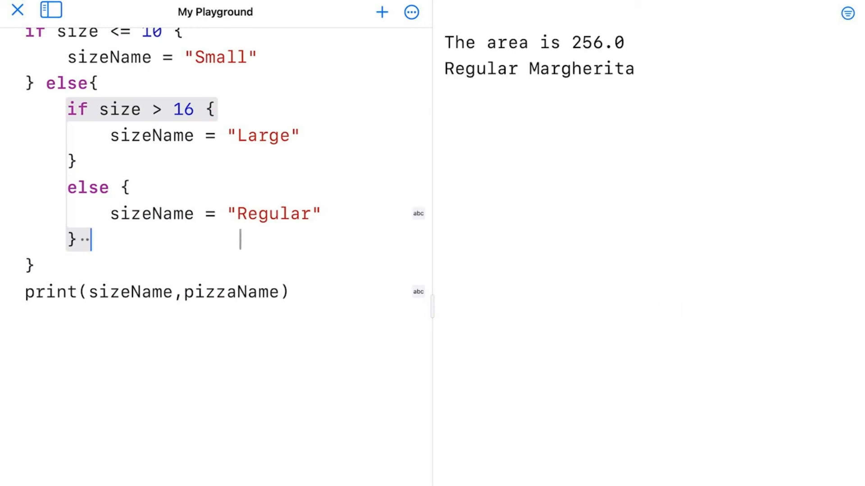
pyautogui.scroll(-3)
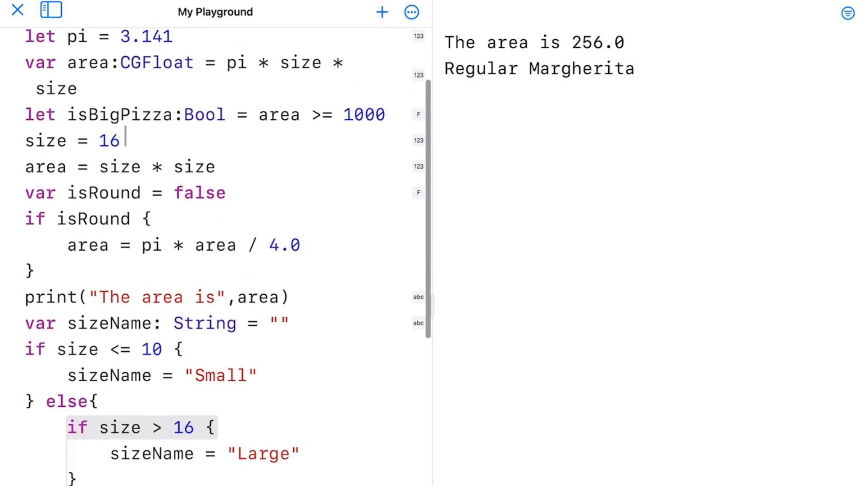
# Step: Change the pizza size from 16 to 17 so the console shows area 289.0, Large Margherita
pyautogui.press('Backspace')
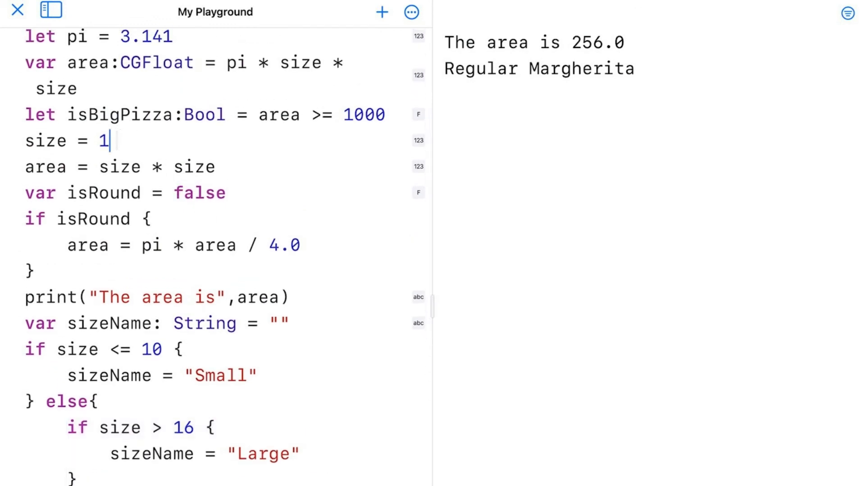
pyautogui.write('7')
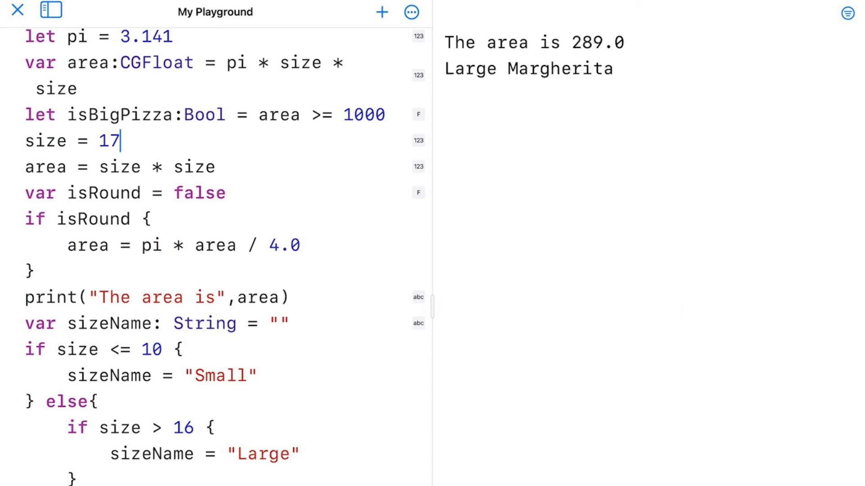
pyautogui.scroll(-3)
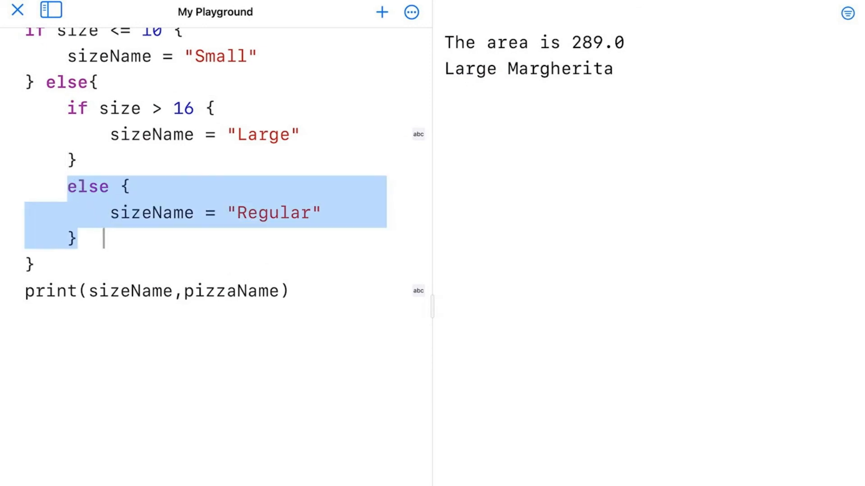
pyautogui.scroll(-3)
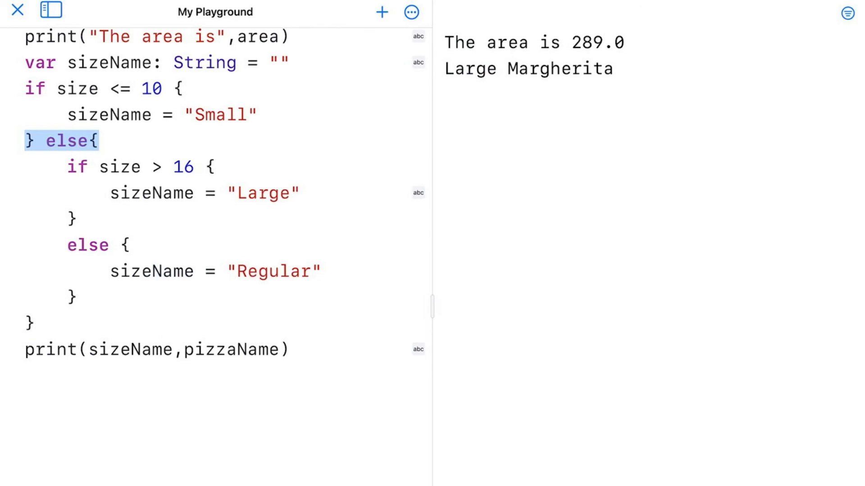
pyautogui.click(44, 140)
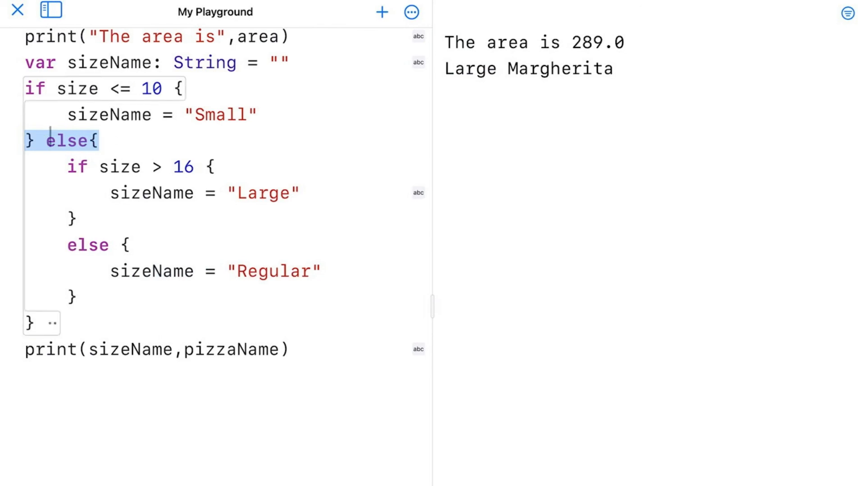
pyautogui.scroll(-3)
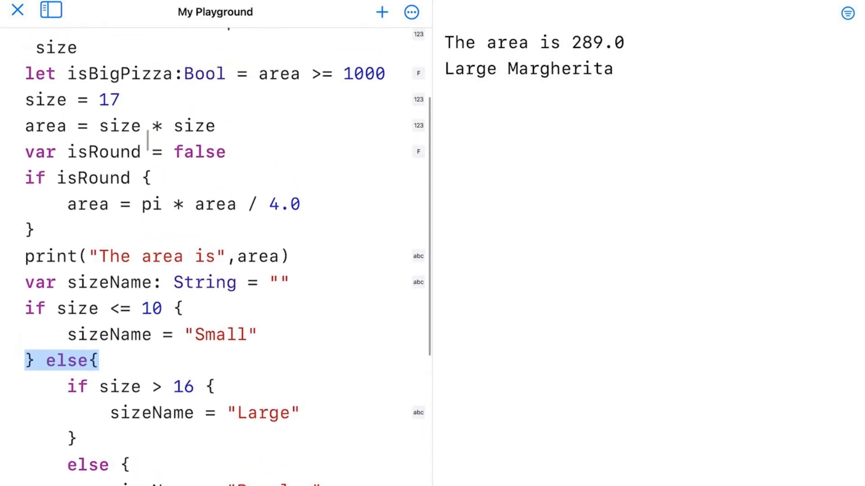
pyautogui.scroll(-3)
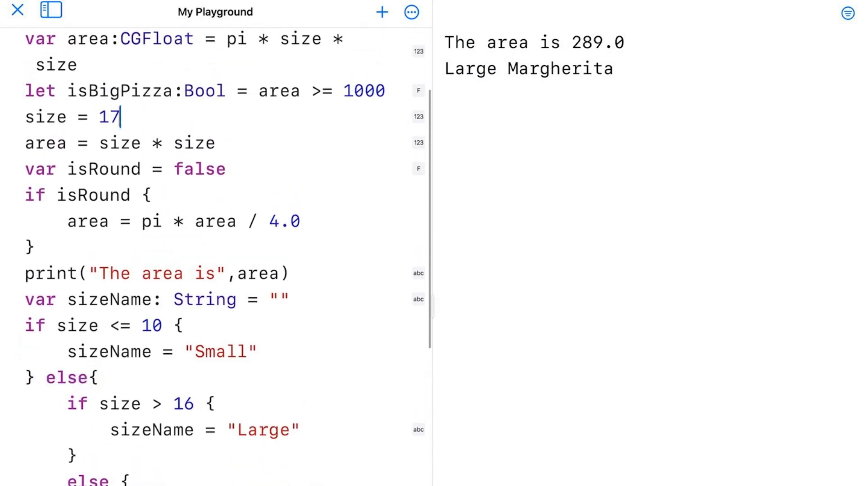
# Step: Edit the size value to 25 so the console reports area 625.0, Large Margherita
pyautogui.write('15')
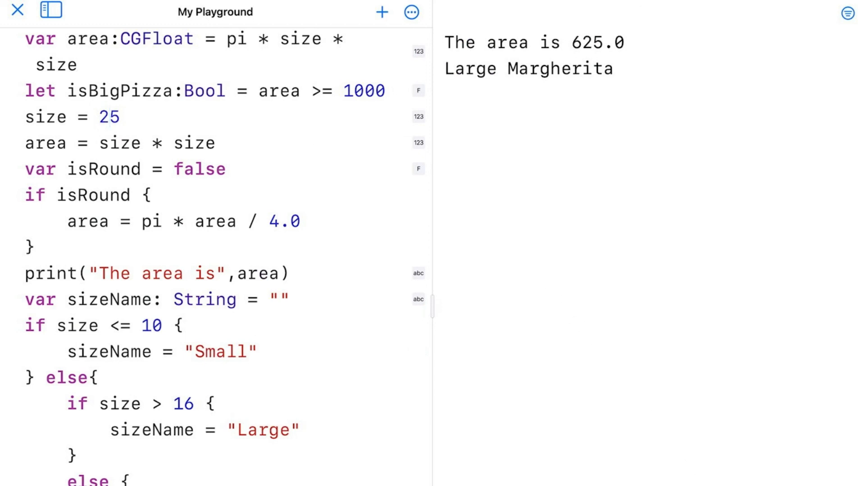
pyautogui.click(110, 116)
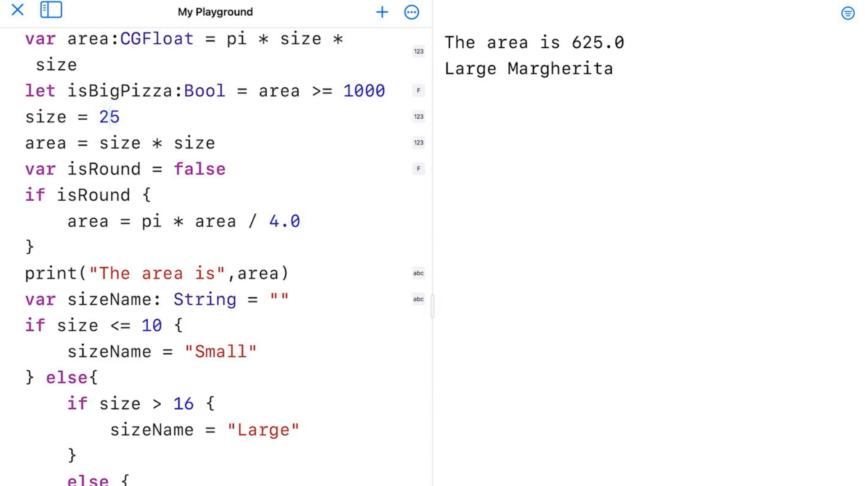